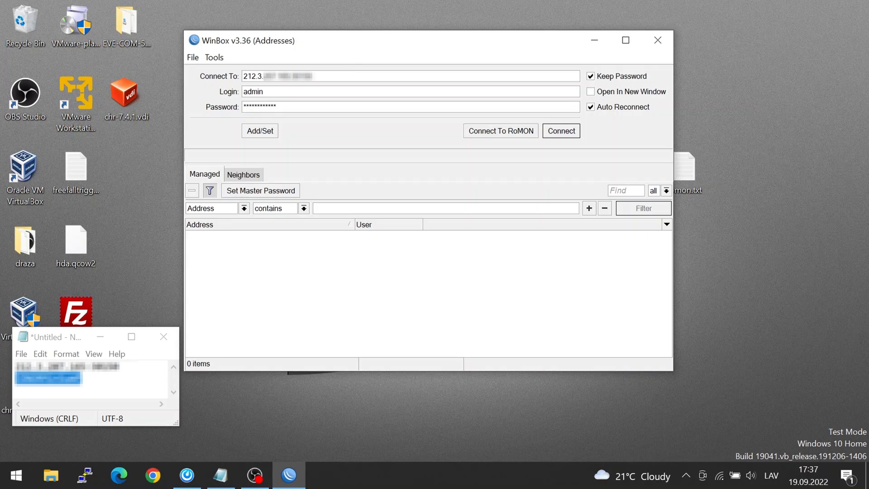
mouse_move(299, 90)
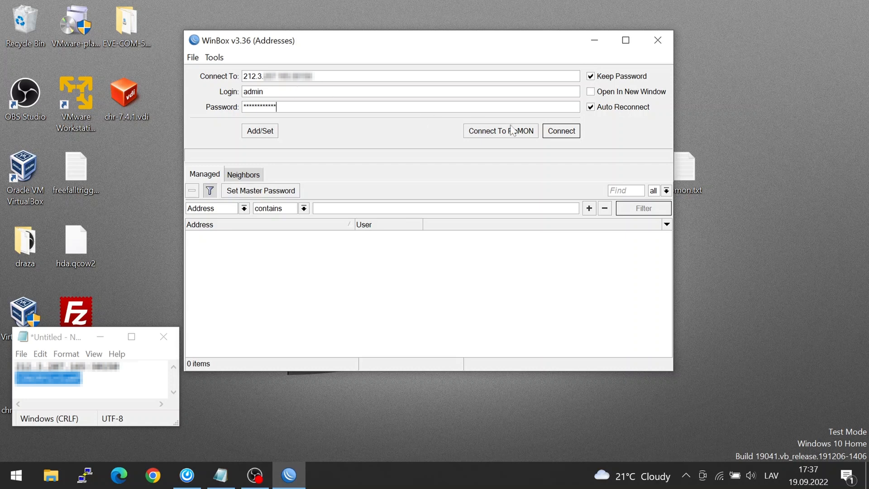
mouse_move(503, 144)
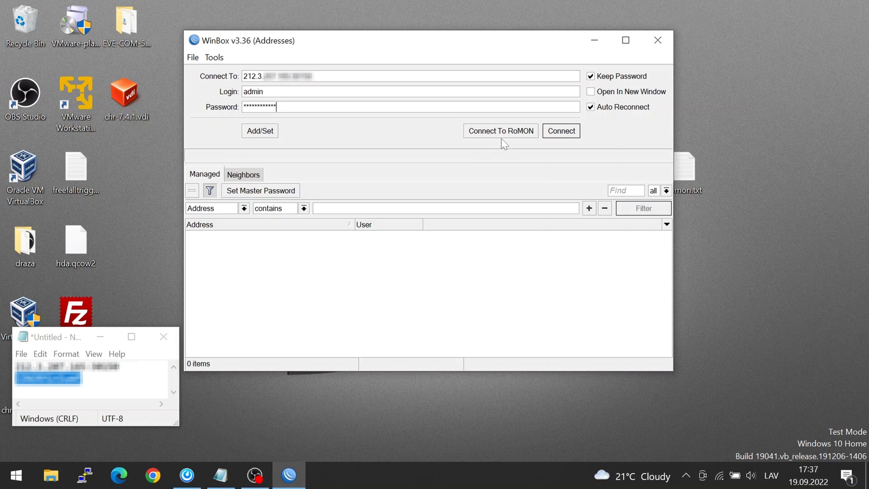
mouse_move(560, 131)
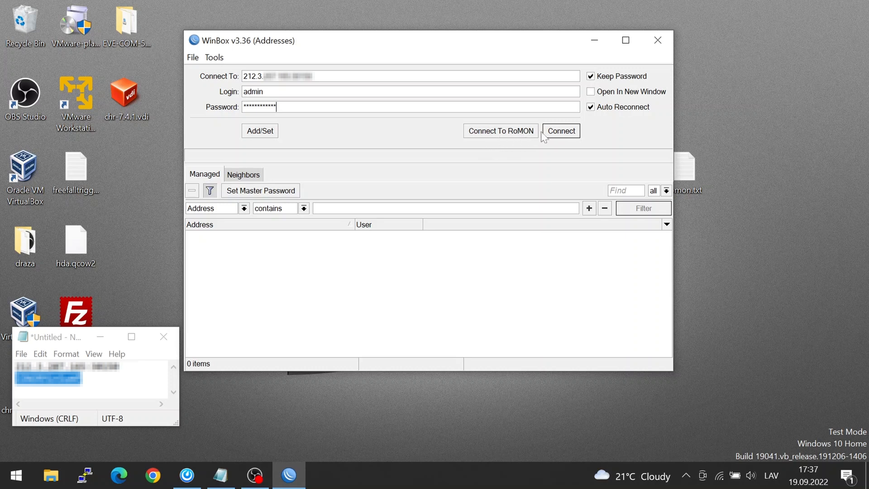
Log in to the MikroTik router at the saved address as admin.
click(560, 131)
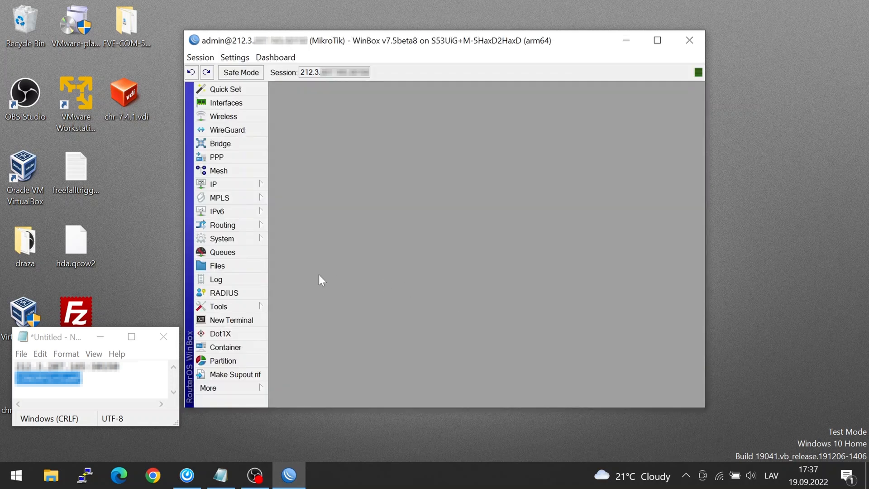
Open the router's RoMON settings from the Tools menu.
click(218, 306)
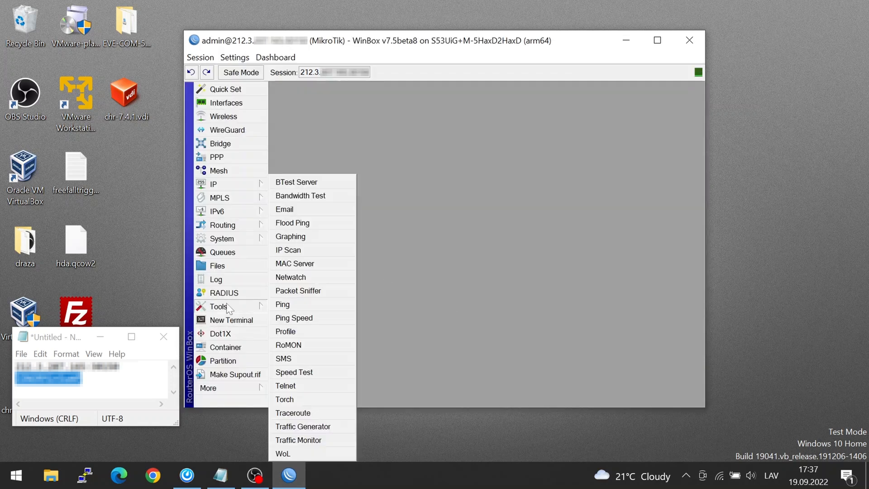
click(287, 344)
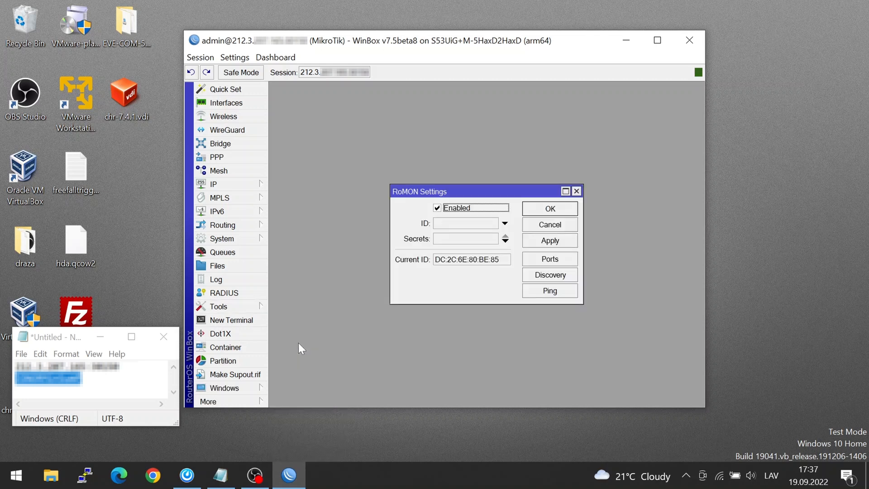
mouse_move(435, 217)
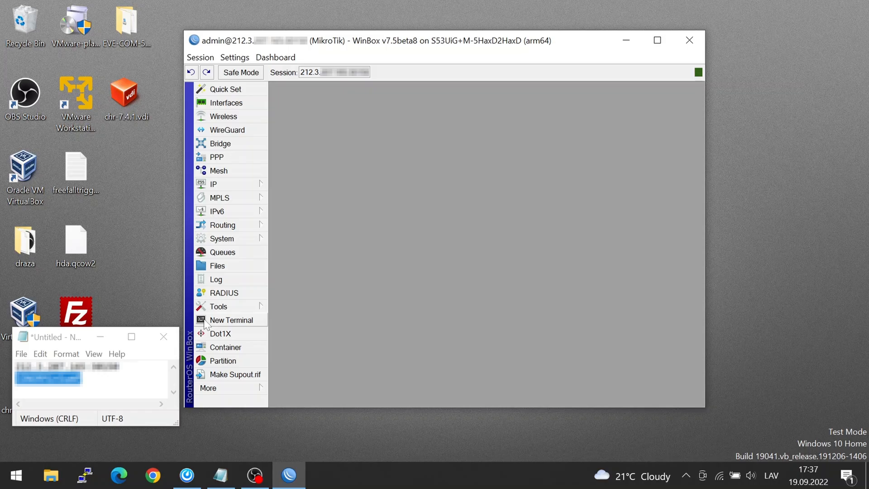
Run /ip neighbor/ print in a new terminal to list neighbouring routers.
click(230, 320)
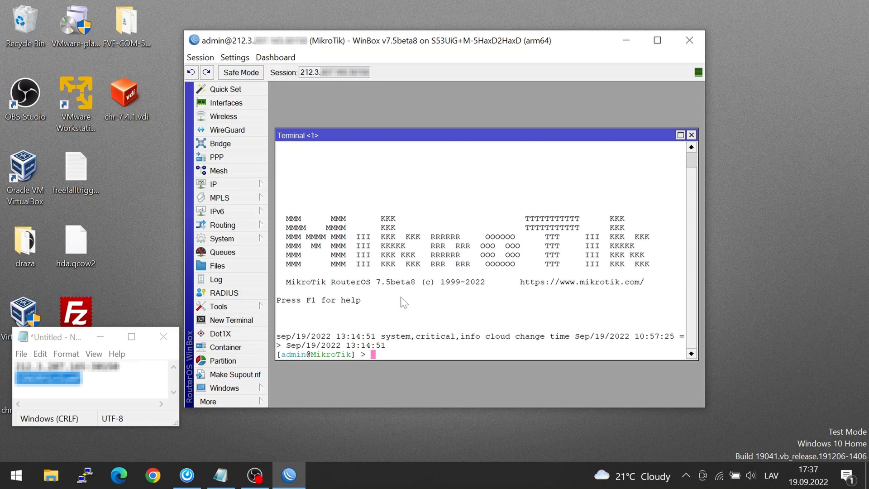
text(/)
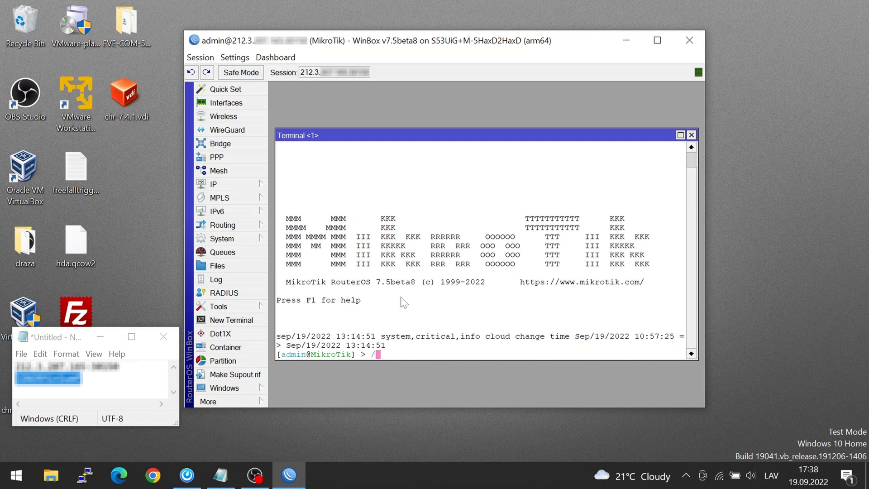
text(ip neighbor/)
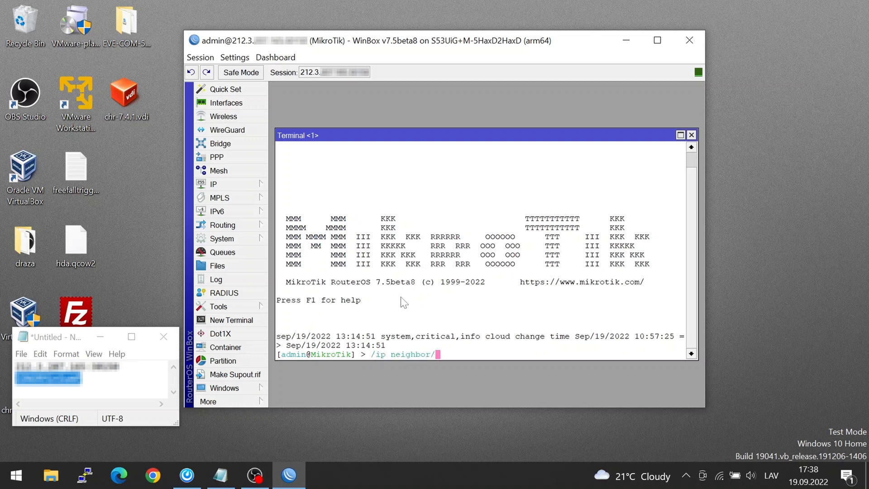
text(pr)
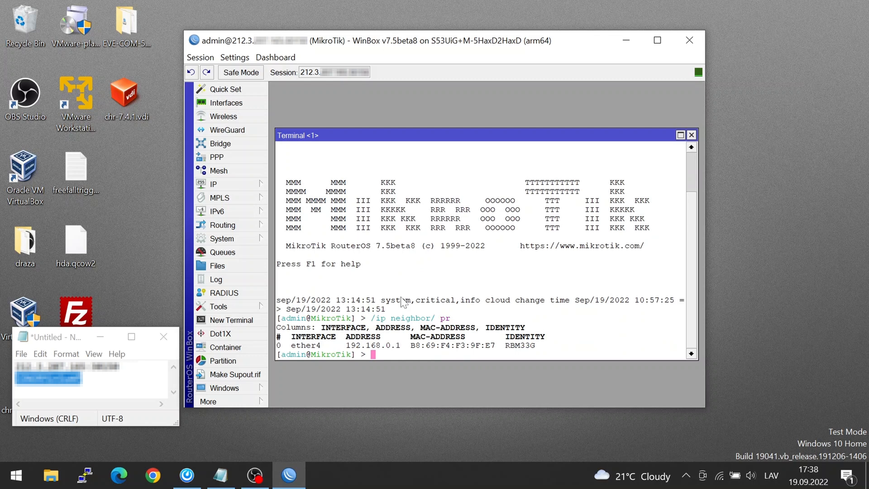
mouse_move(487, 348)
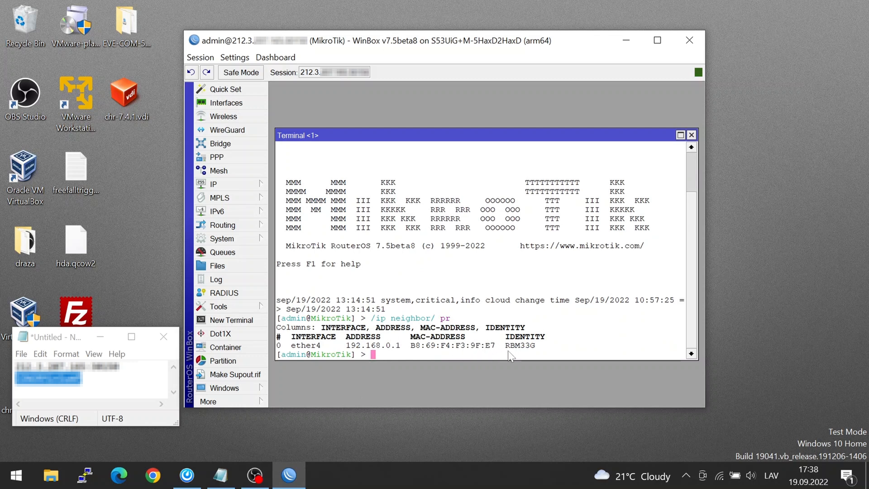
mouse_move(410, 353)
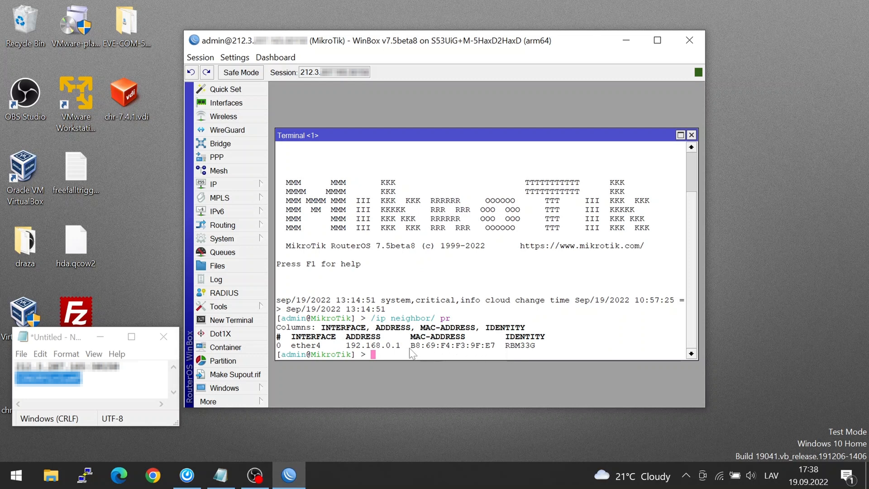
Copy the RBM33G neighbour's MAC address and begin typing the /tool command.
drag(412, 345, 496, 345)
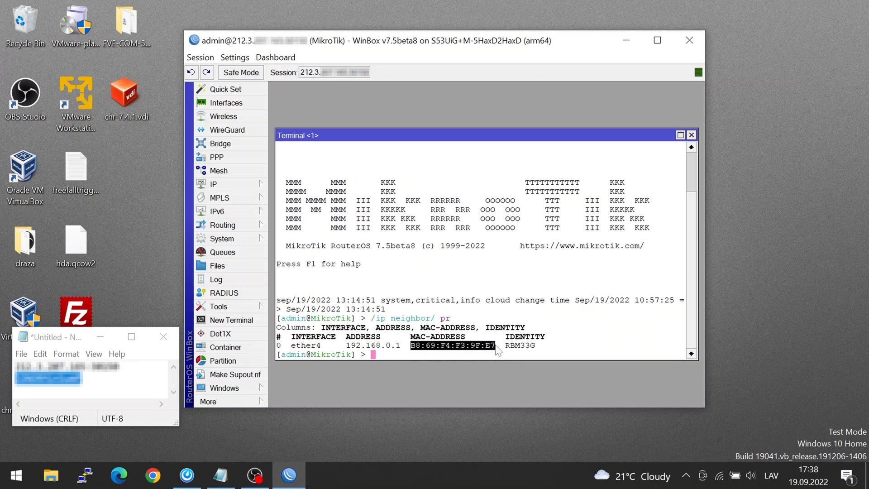
right_click(488, 349)
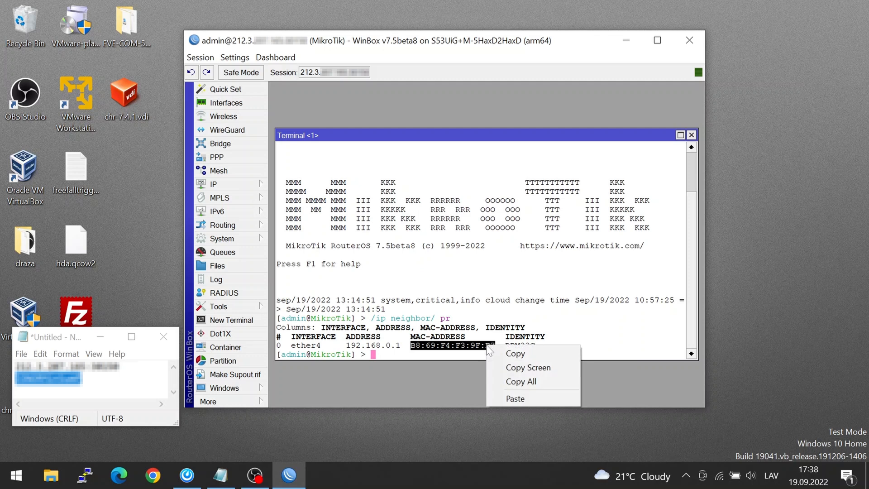
click(514, 353)
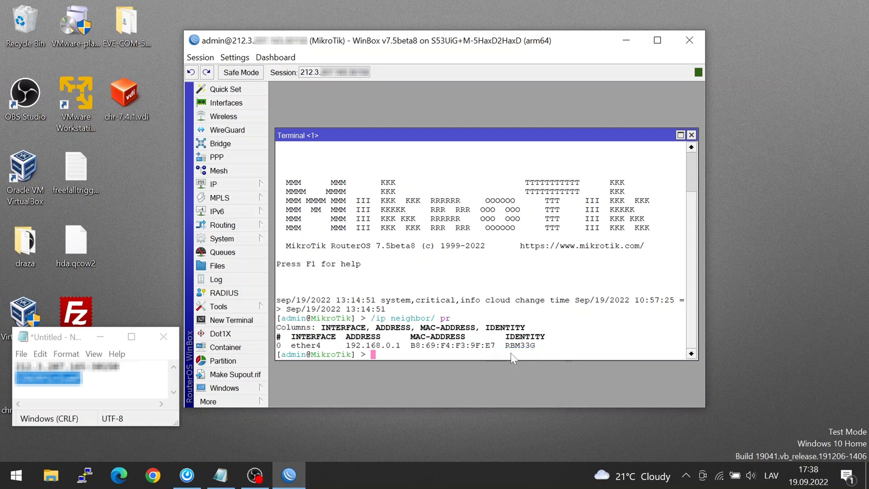
text(/tool mac-telnet B8:69:F4:F3:9F:E7)
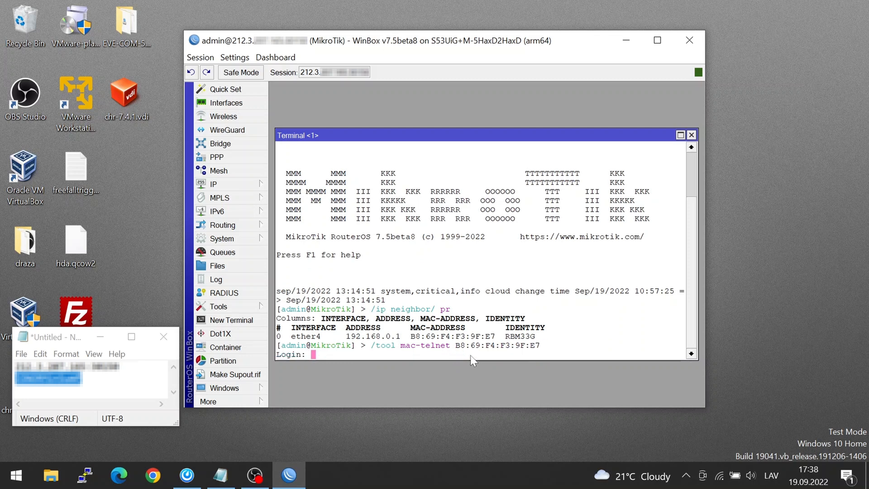
Log into RBM33G as admin over MAC-Telnet, check RoMON, and set enabled=yes.
text(admin)
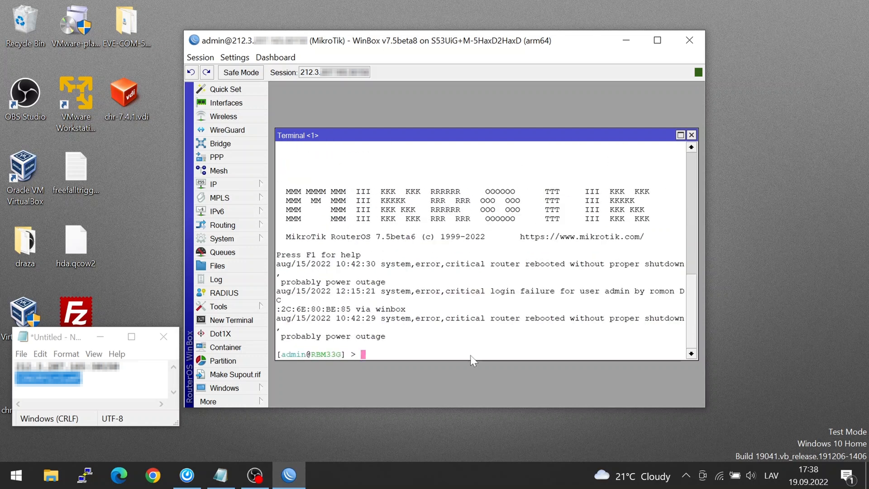
text(/tool romon/)
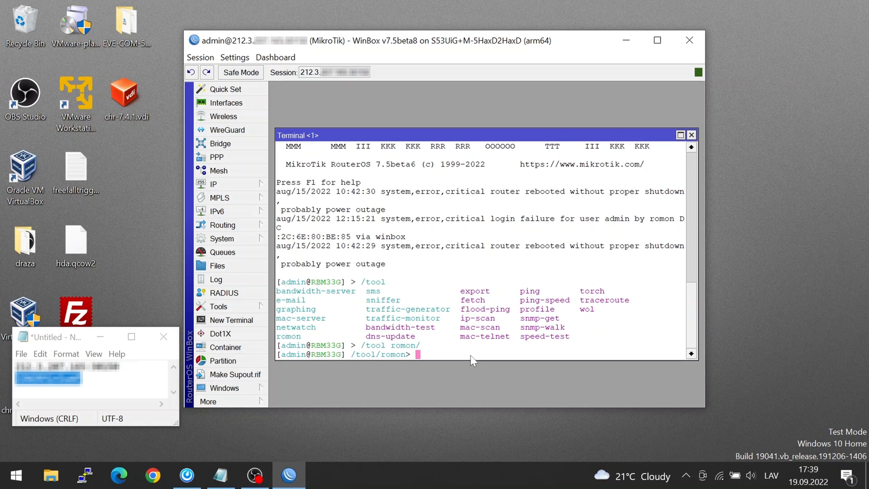
text(pr)
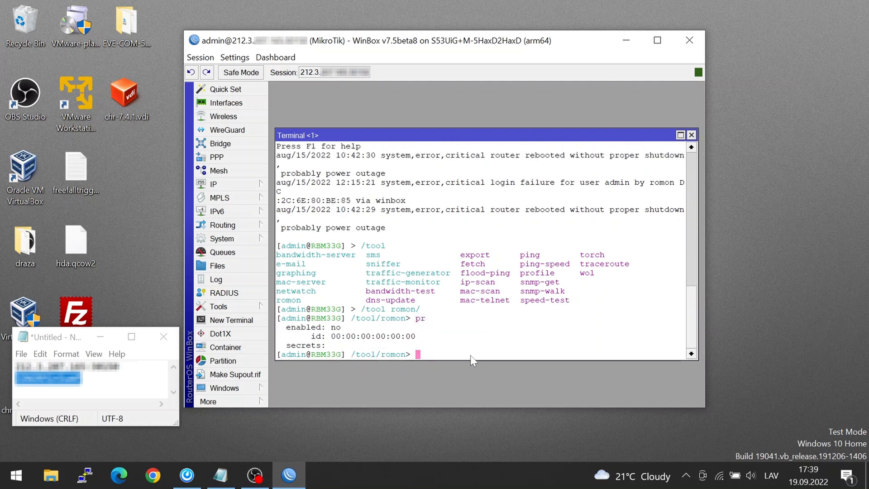
text(set enabled=)
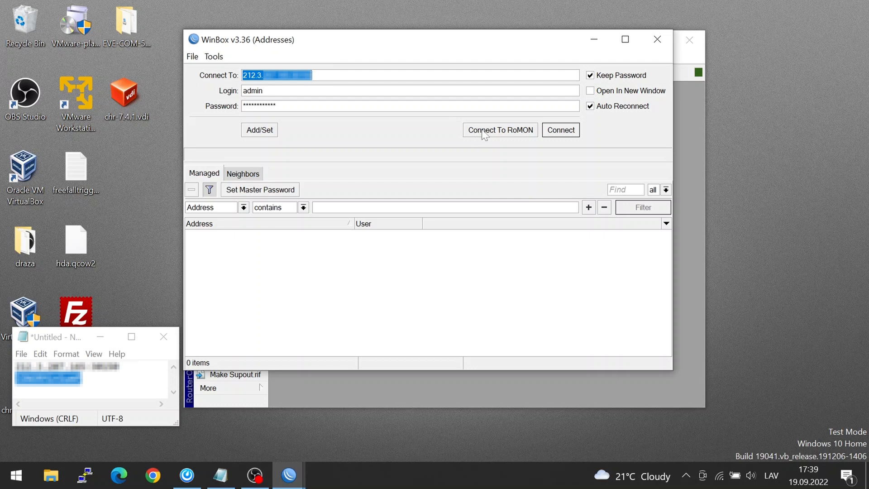
mouse_move(487, 138)
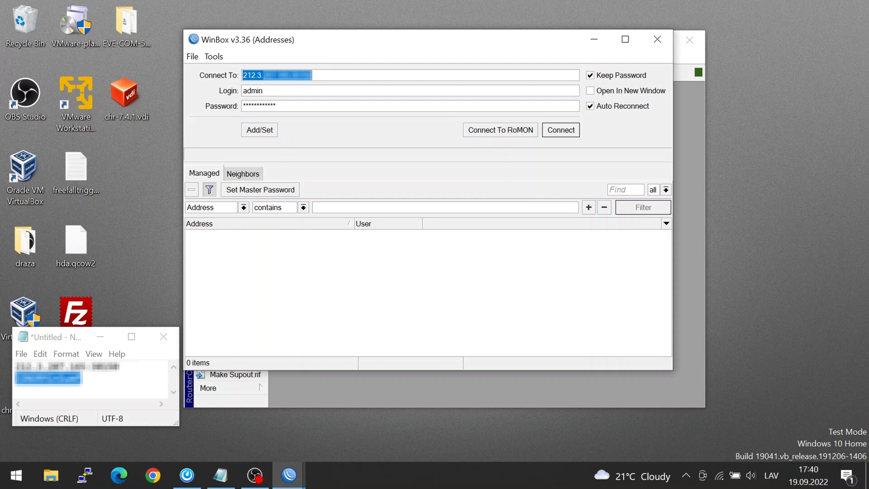
Connect through the RoMON agent and target the 5009 neighbour for connection.
click(560, 129)
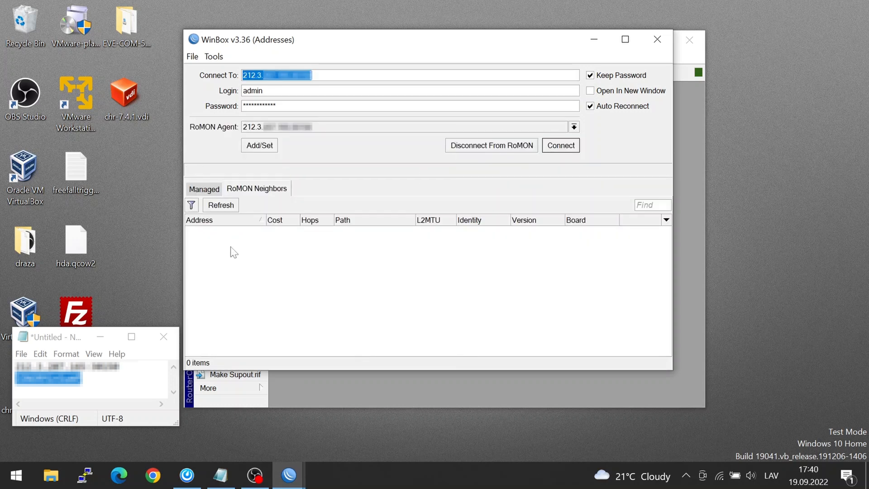
click(220, 205)
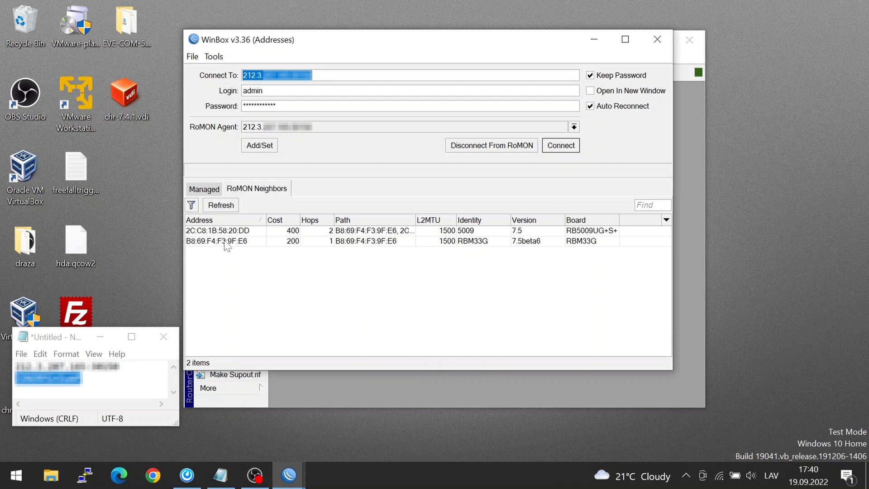
mouse_move(345, 233)
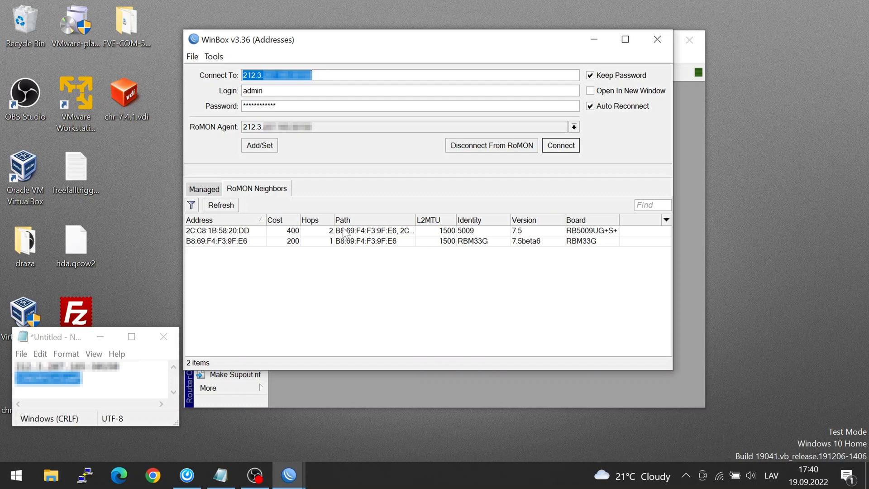
click(224, 231)
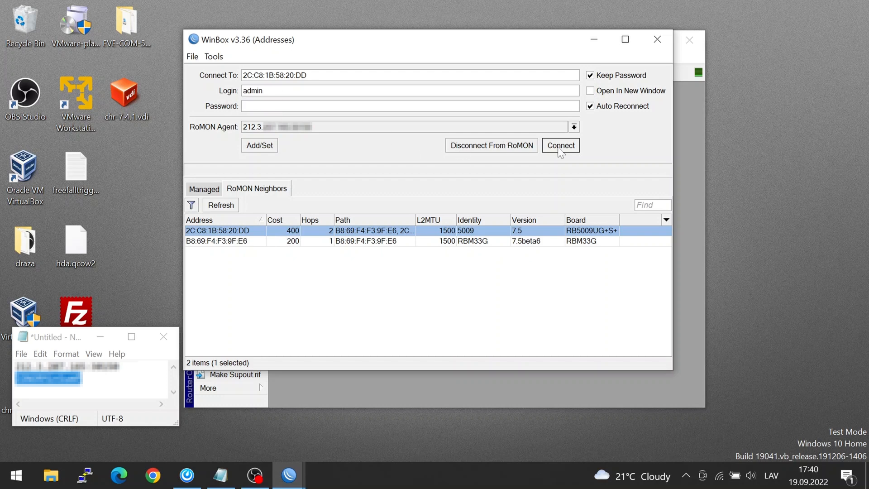
click(560, 145)
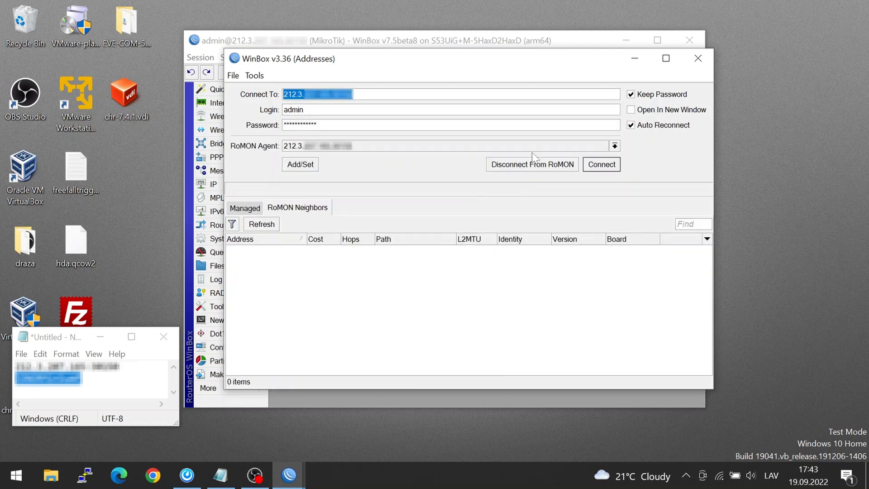
Select the 5009 RoMON neighbour and open a session to the saved RB5009 entry.
click(261, 224)
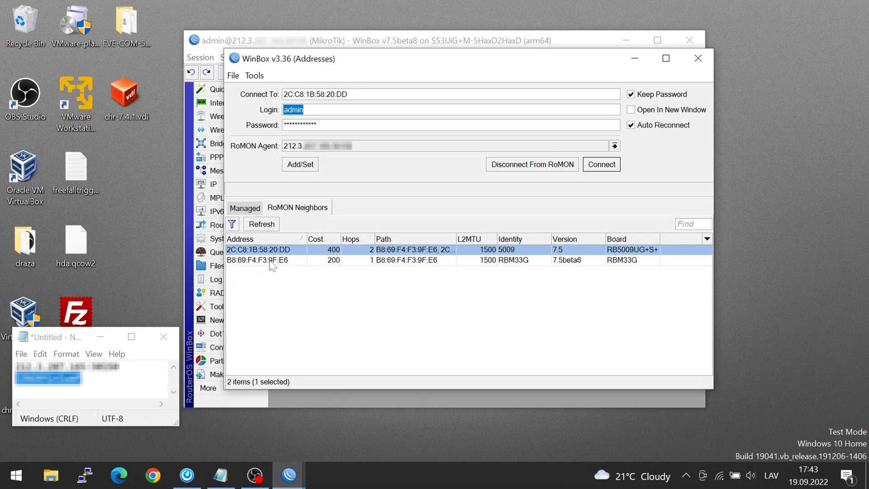
mouse_move(266, 252)
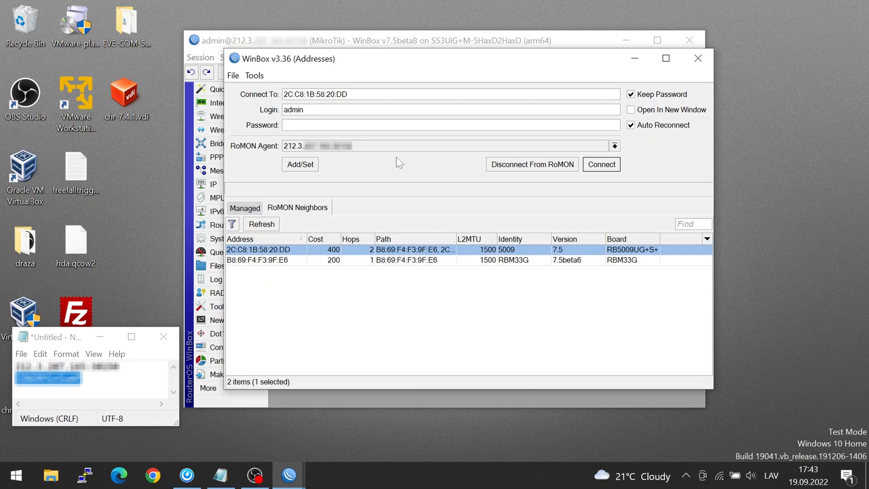
mouse_move(304, 170)
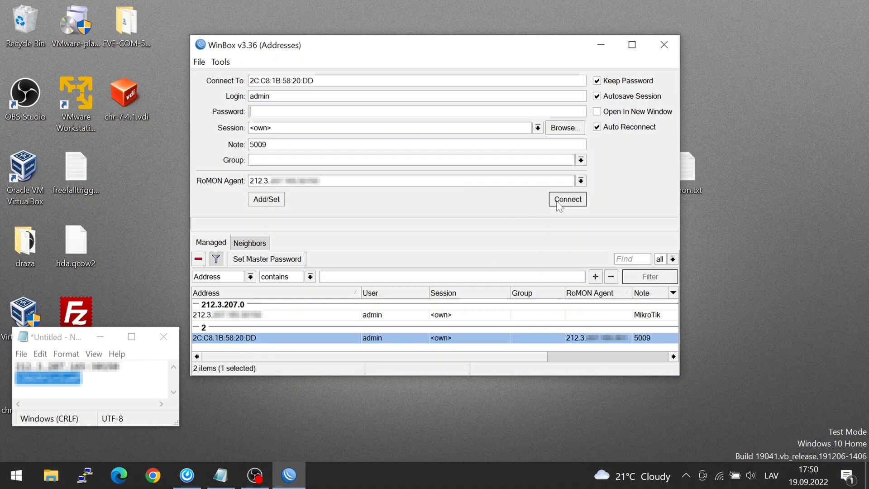
click(566, 199)
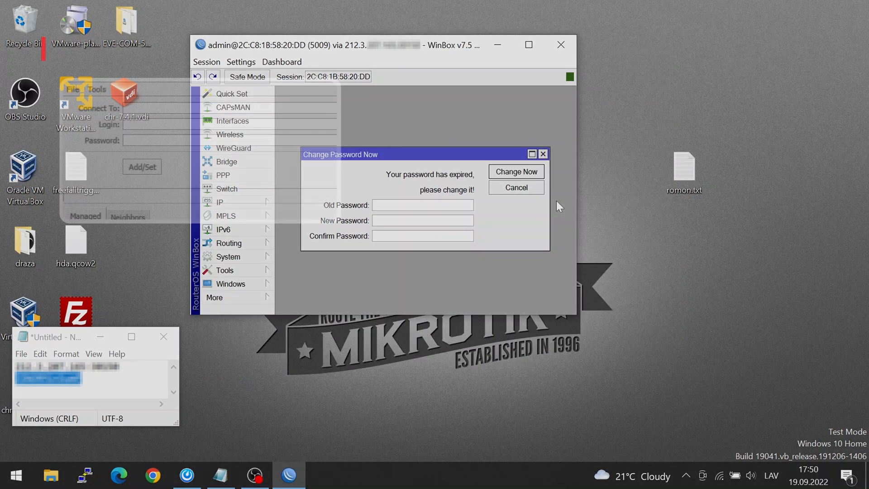
Turn on Advanced Mode from the login window's Tools menu.
click(96, 89)
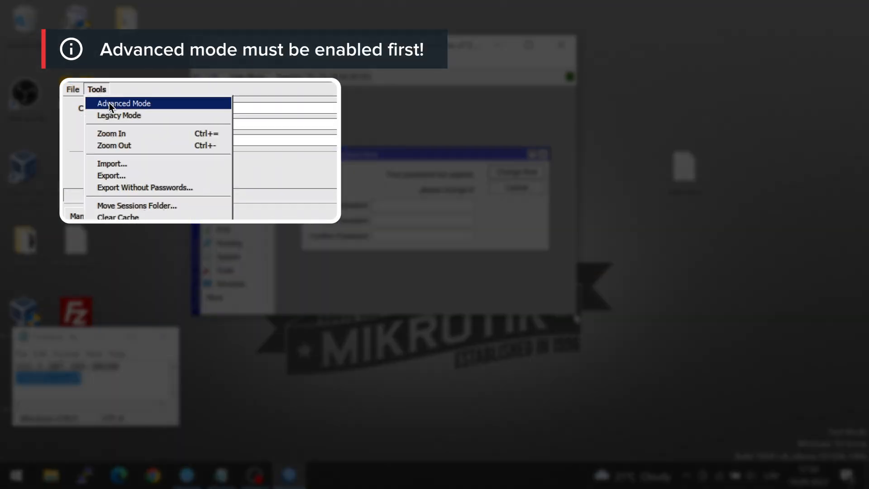
click(123, 104)
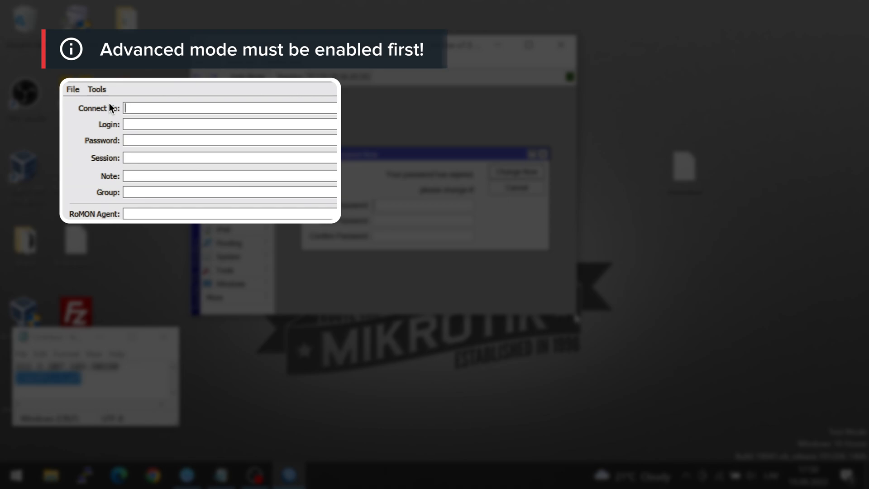